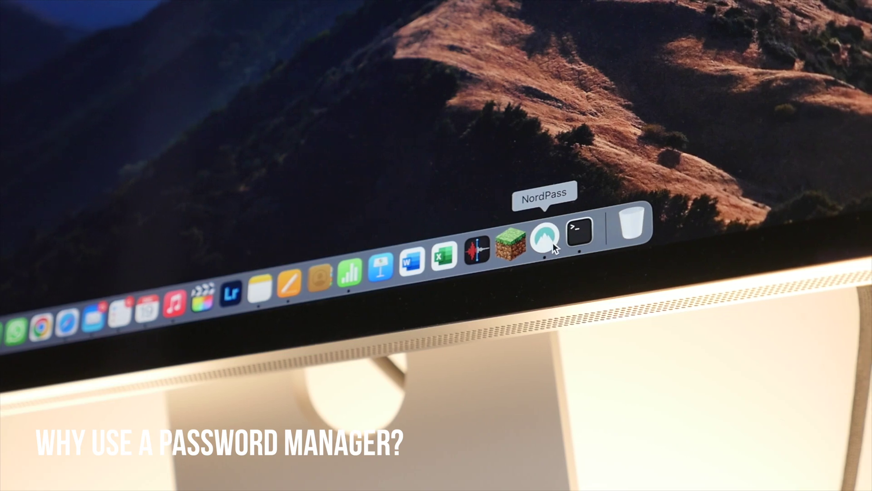
Launch NordPass from the Dock so the All Items vault lists logins, notes and a card.
left_click(551, 235)
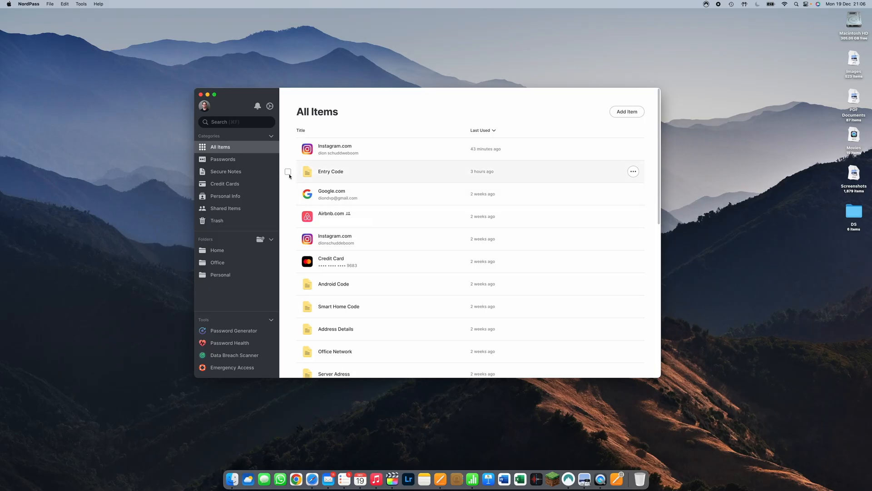
Browse the Passwords category, then show the seven Secure Notes.
left_click(222, 159)
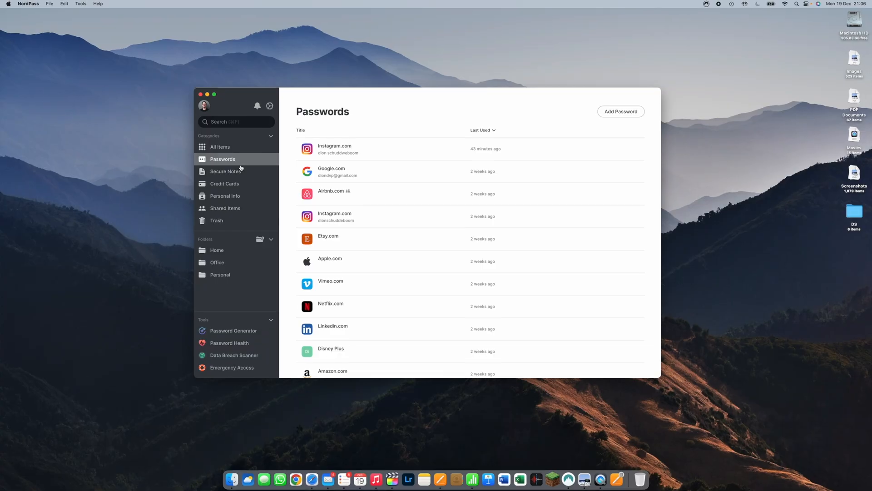
left_click(223, 171)
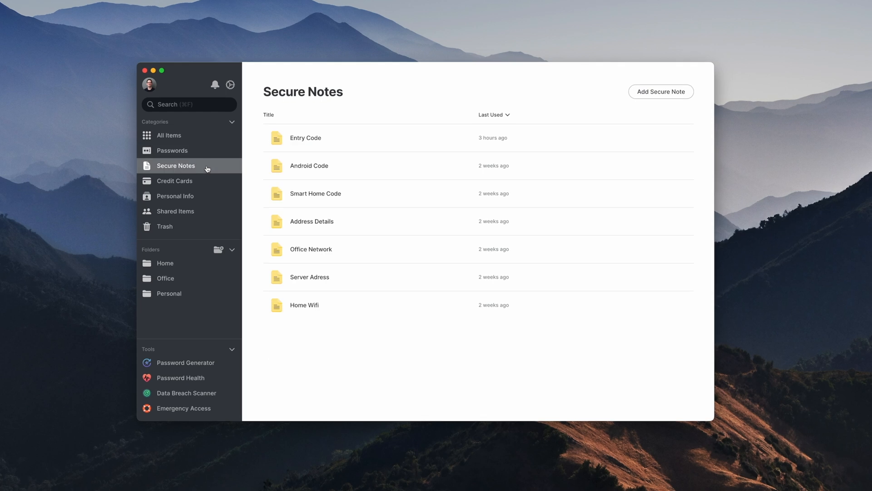